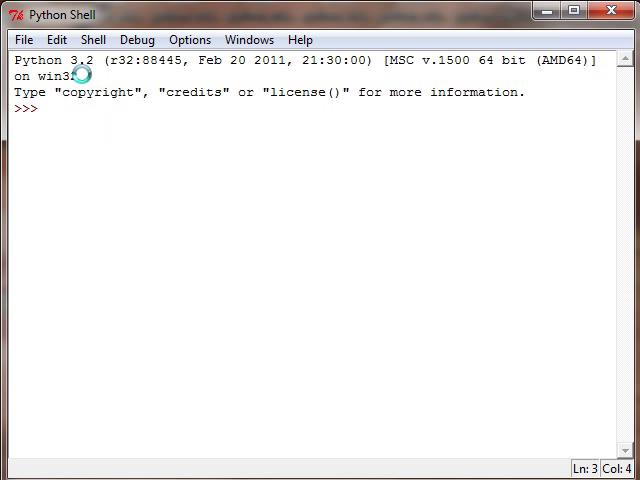
mouse_move(62, 40)
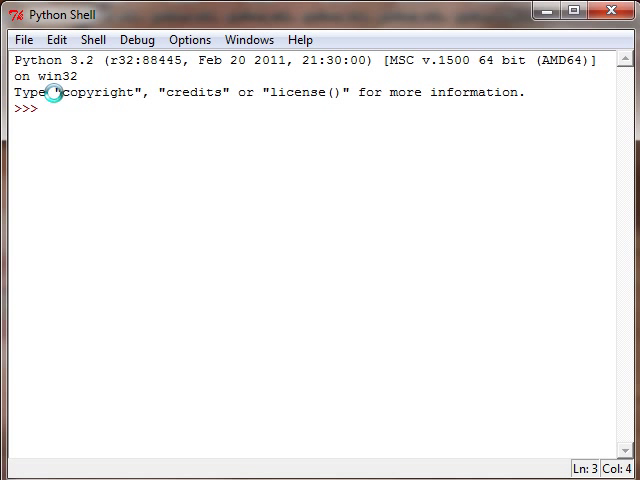
Open tictactoe.py from the Python32 folder via File > Open in an editor window.
double_click(70, 92)
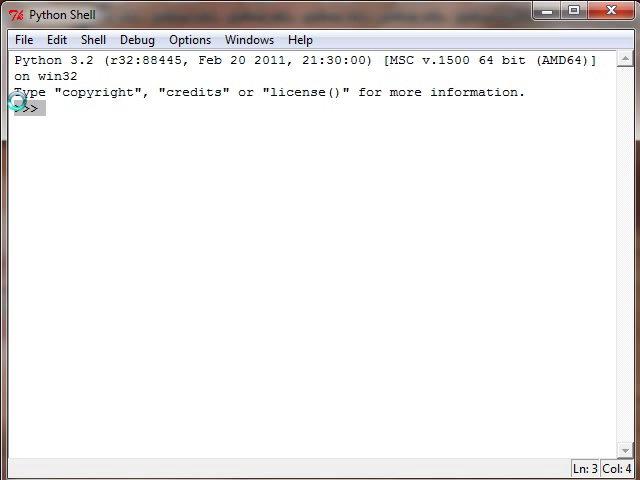
mouse_move(68, 108)
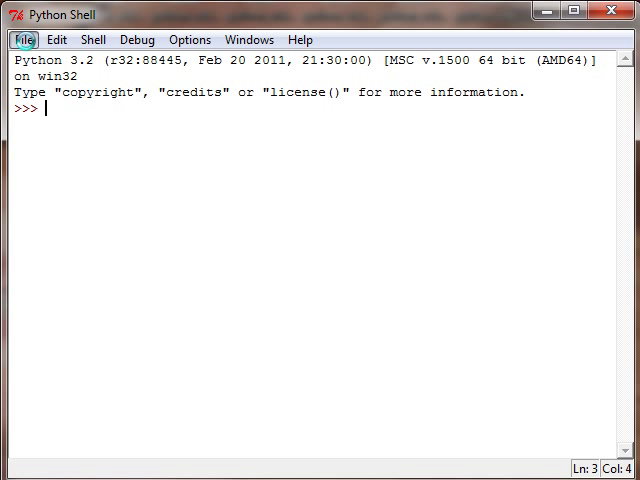
click(22, 40)
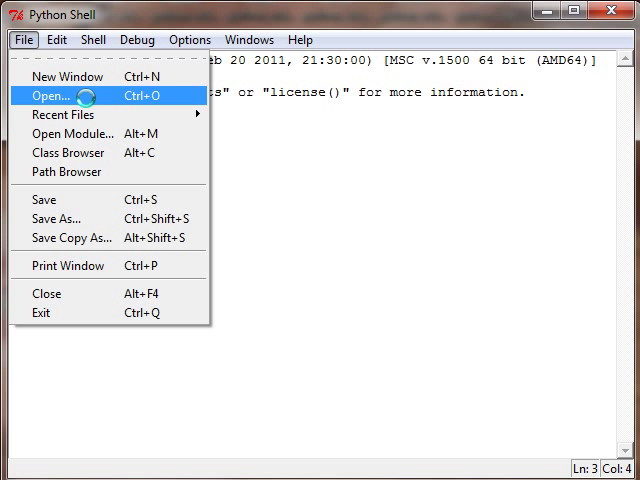
click(42, 96)
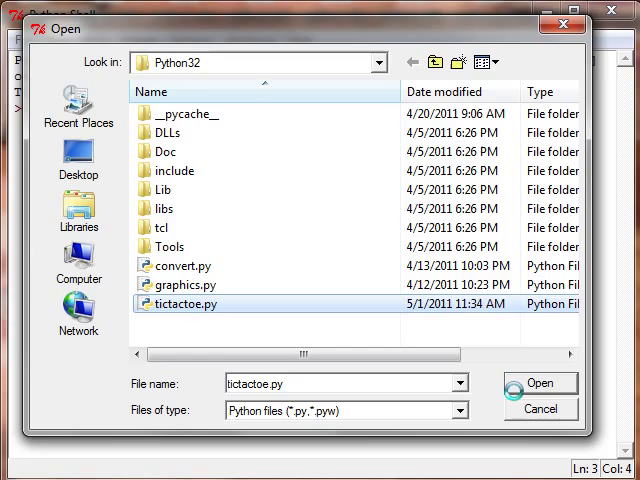
click(540, 380)
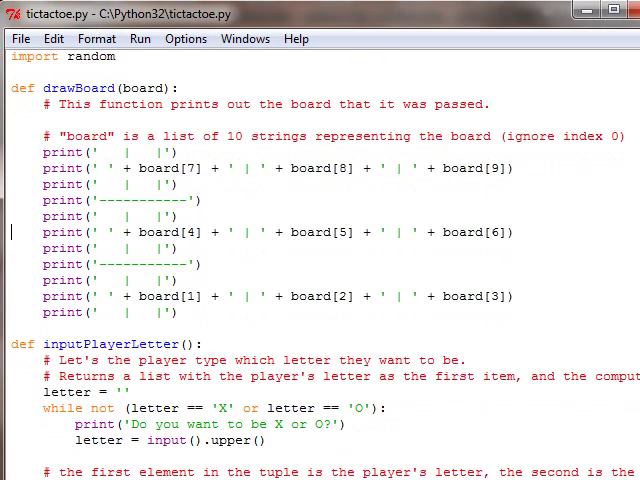
Scroll down through getComputerMove and isBoardFull to the while True game loop.
scroll(down, 3)
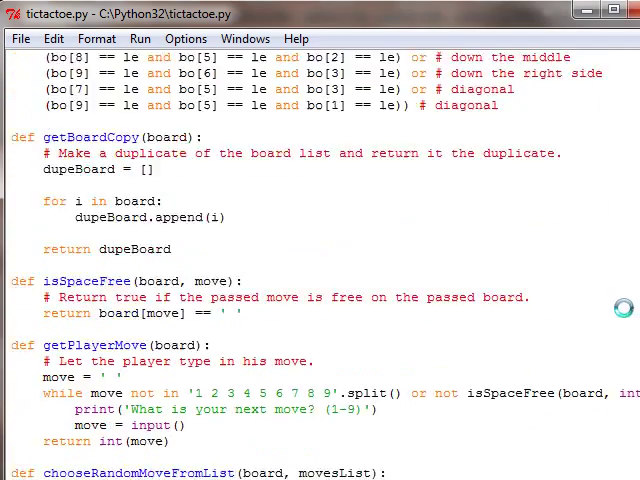
scroll(down, 3)
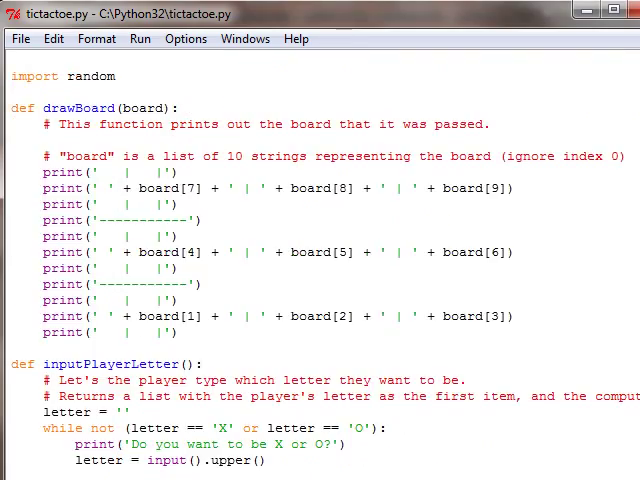
scroll(down, 3)
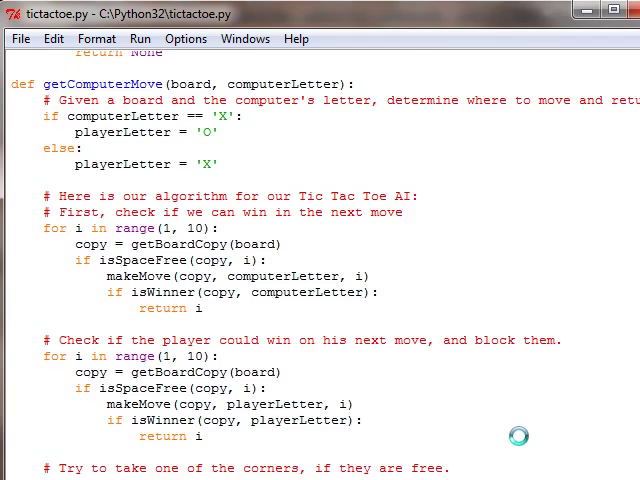
scroll(down, 3)
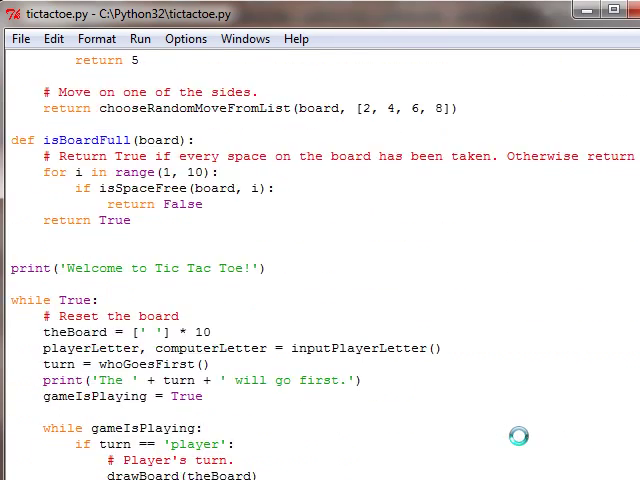
scroll(down, 3)
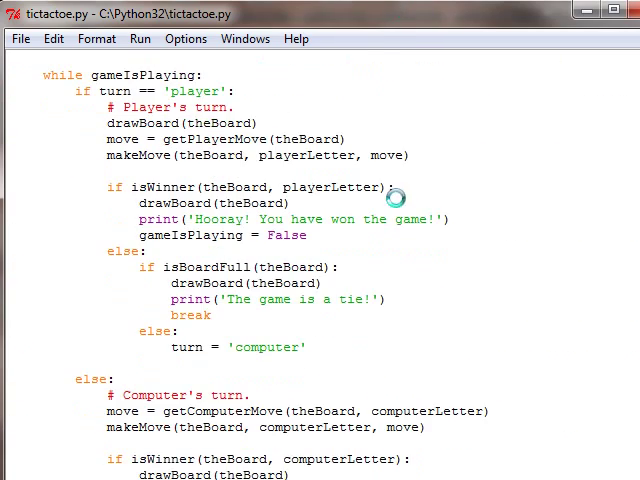
scroll(down, 3)
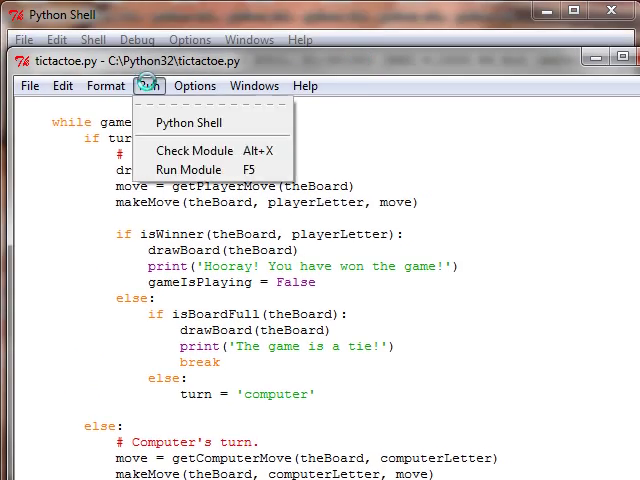
Run the module and answer x at the X or O question to start the game.
click(188, 168)
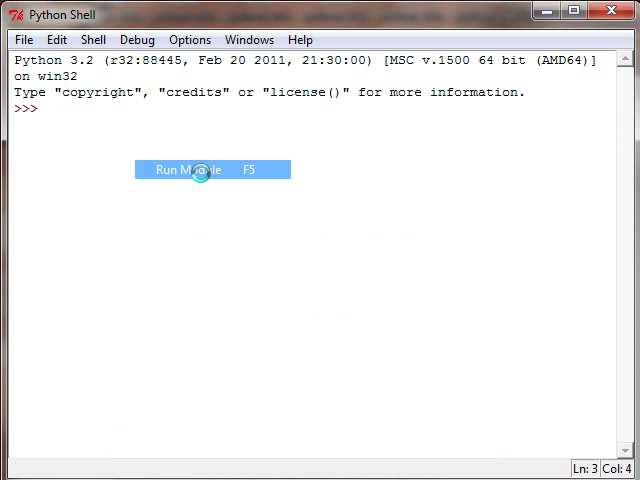
click(196, 168)
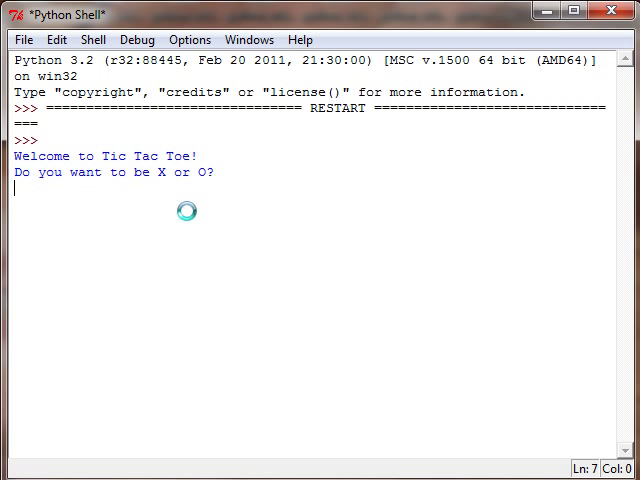
text(x)
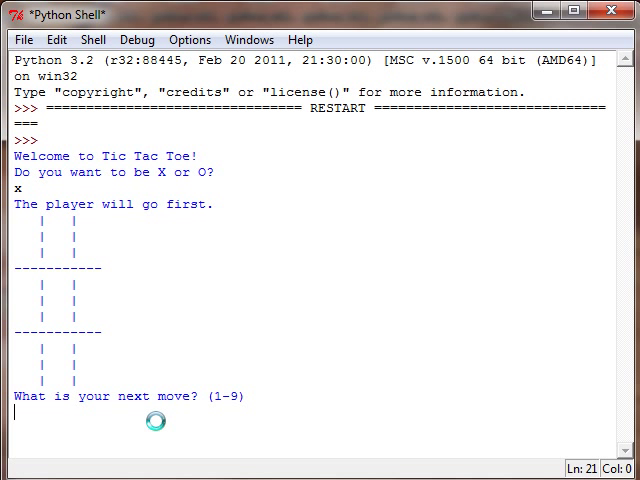
Enter square 7 as the first move, erasing a mistakenly typed 1.
text(7)
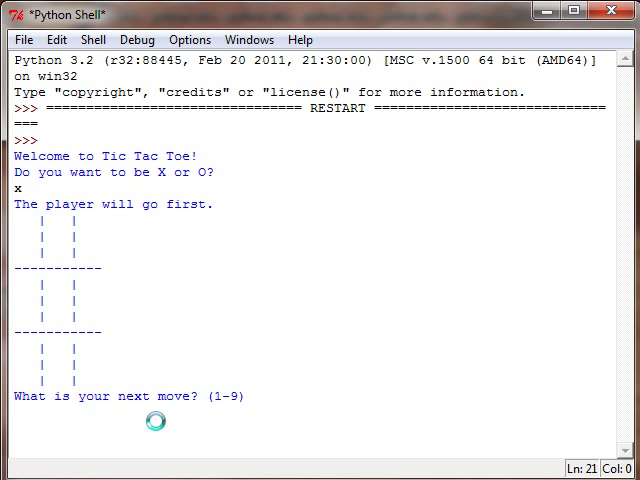
text(1)
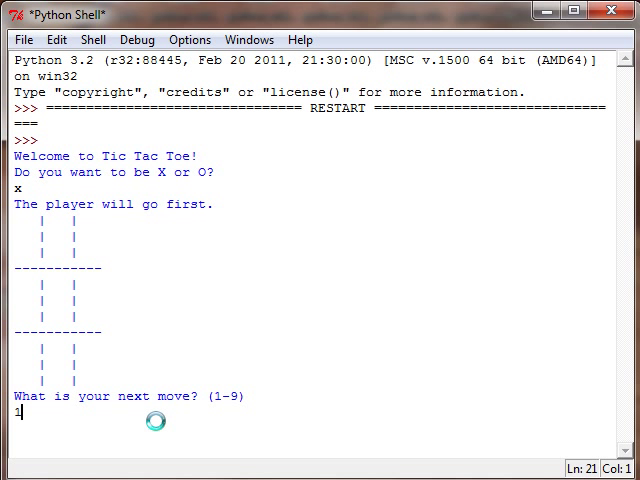
key(BackSpace)
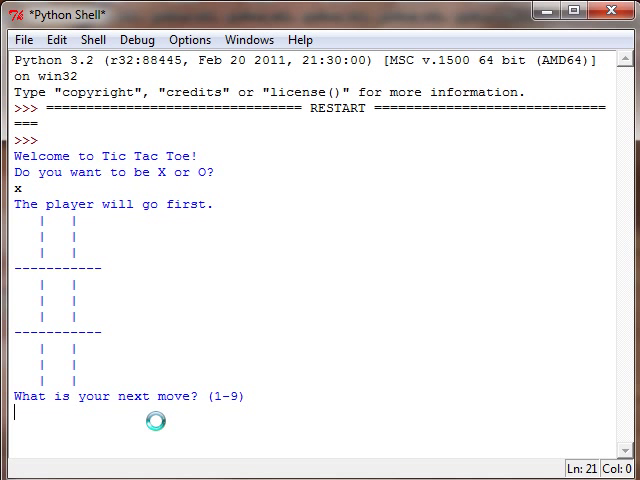
text(7)
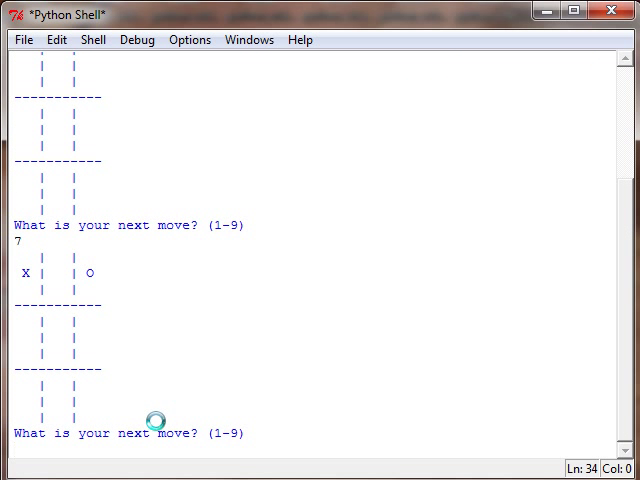
mouse_move(94, 280)
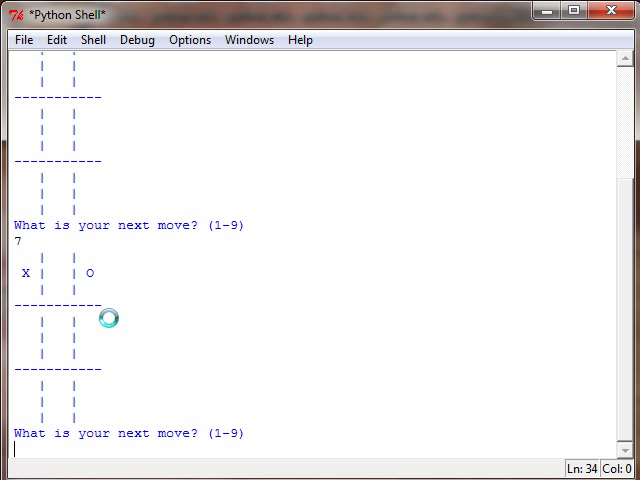
Enter moves 3, 1 and 4 to win with the left column, then answer no to playing again.
text(5)
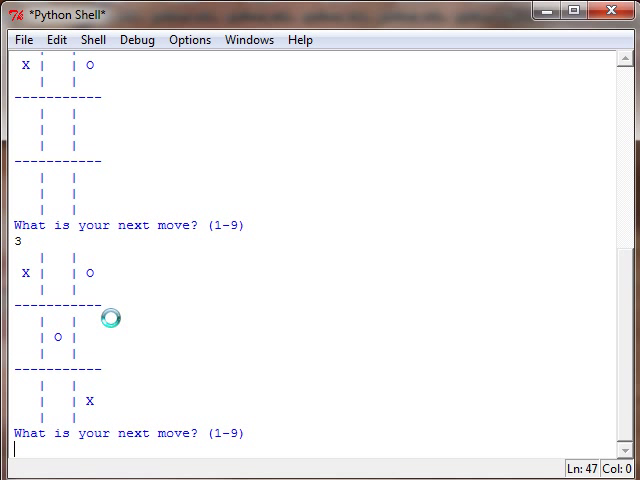
text(1)
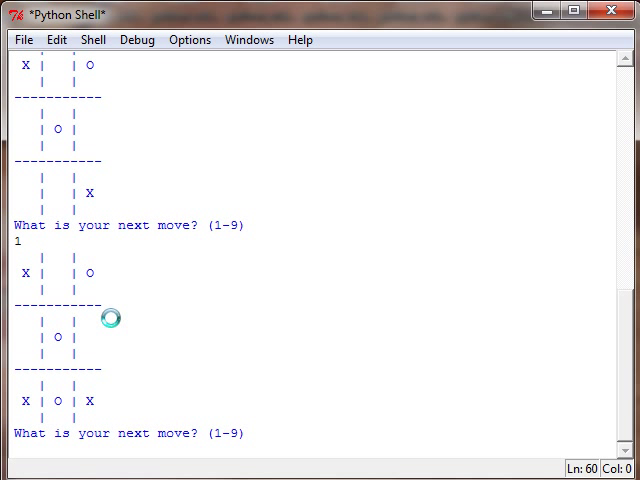
text(4)
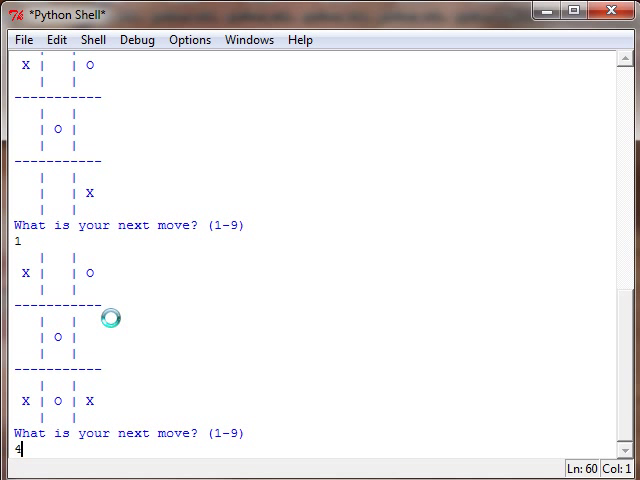
key(Return)
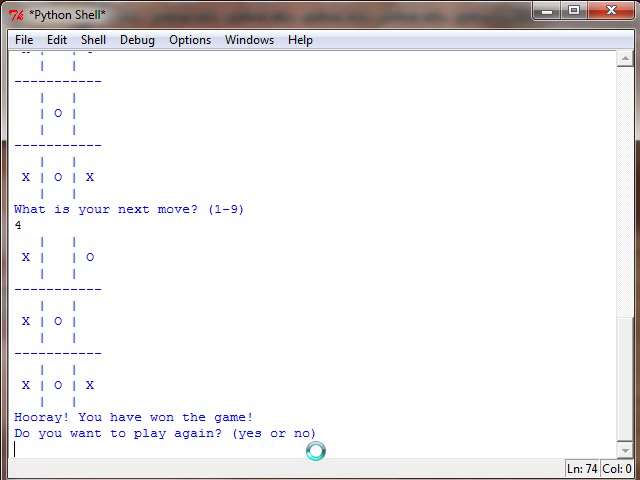
double_click(246, 434)
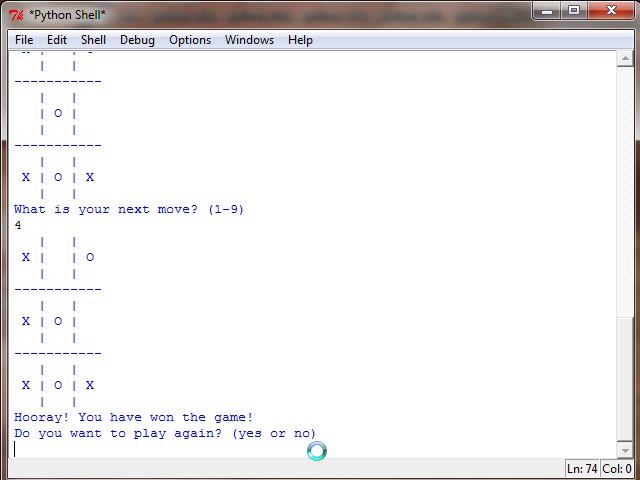
text(no)
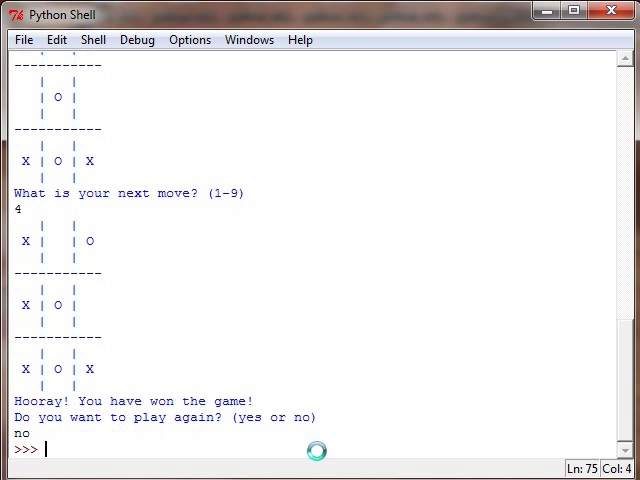
click(24, 40)
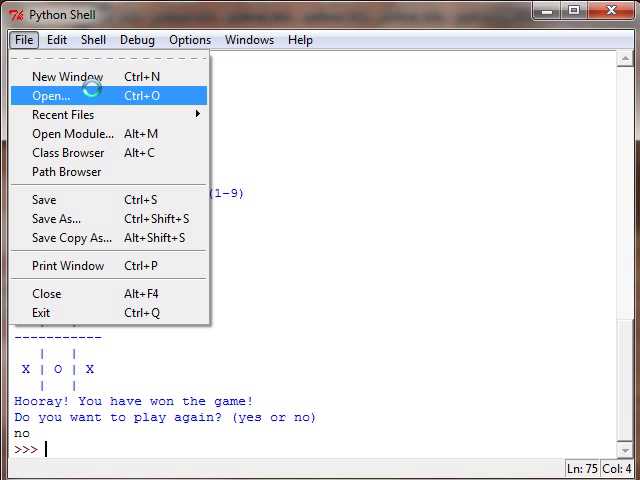
mouse_move(96, 96)
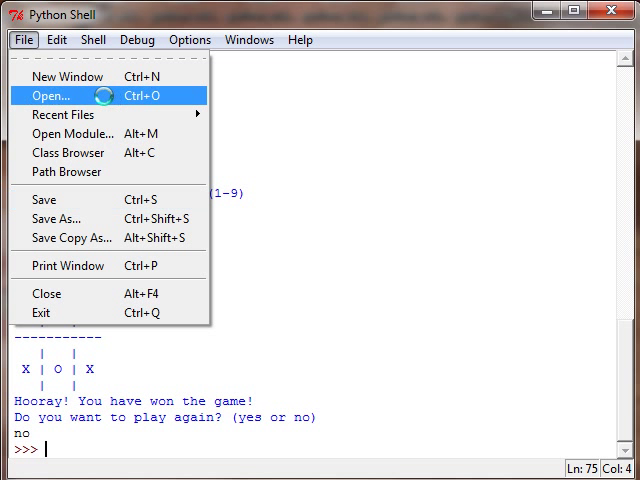
Open C:\Python32\tictactoe.py from the Python Shell in its own editor window.
click(52, 96)
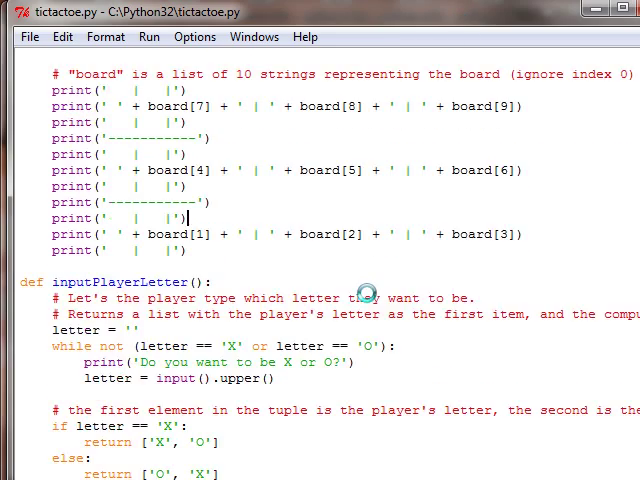
Scroll to the while True loop after the welcome print and highlight key words in it.
scroll(down, 3)
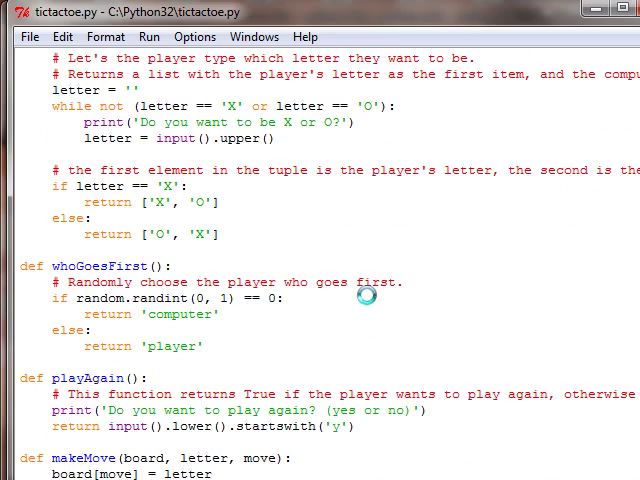
scroll(down, 3)
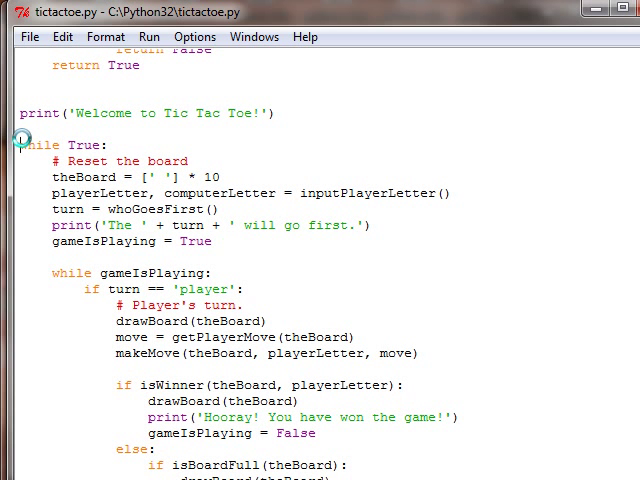
double_click(72, 144)
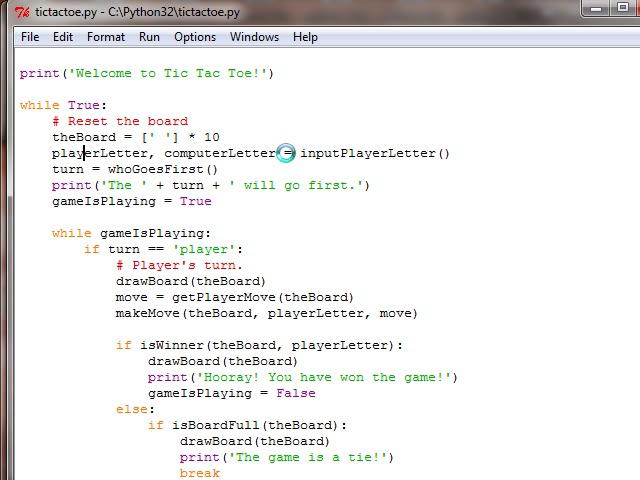
mouse_move(308, 152)
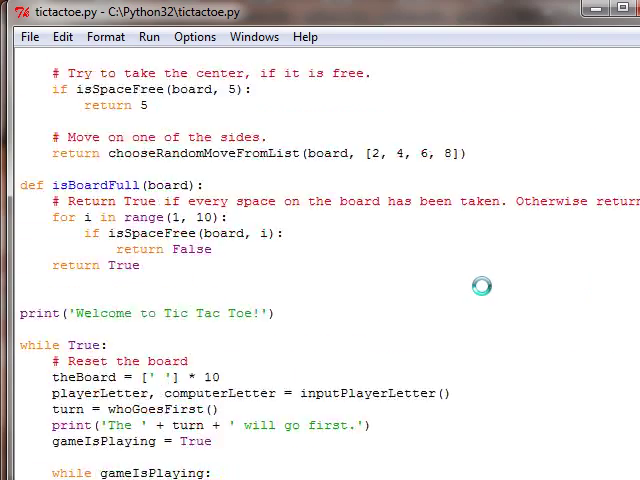
scroll(up, 3)
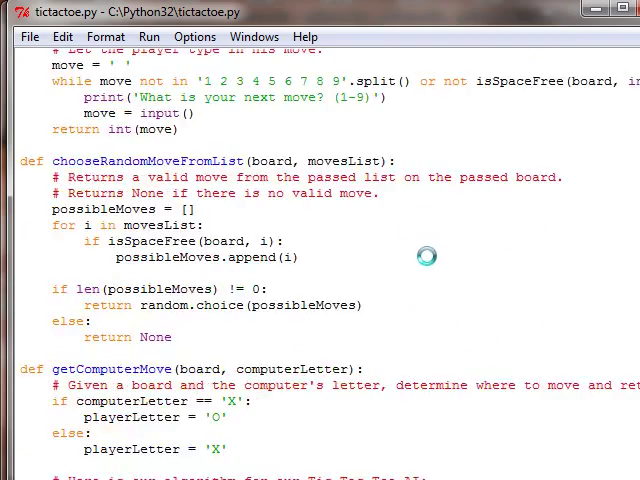
scroll(down, 3)
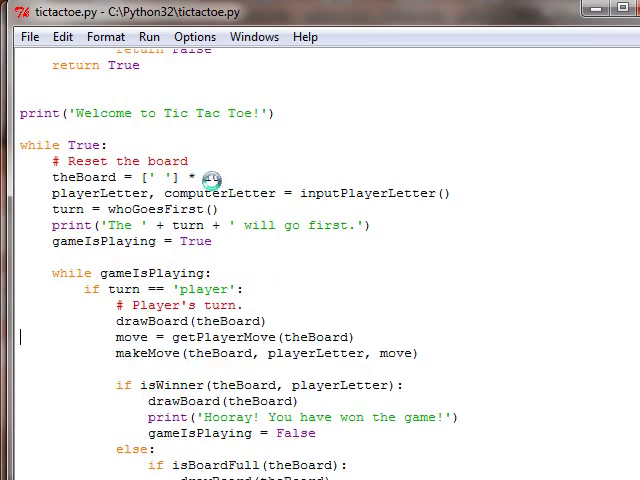
text(10)
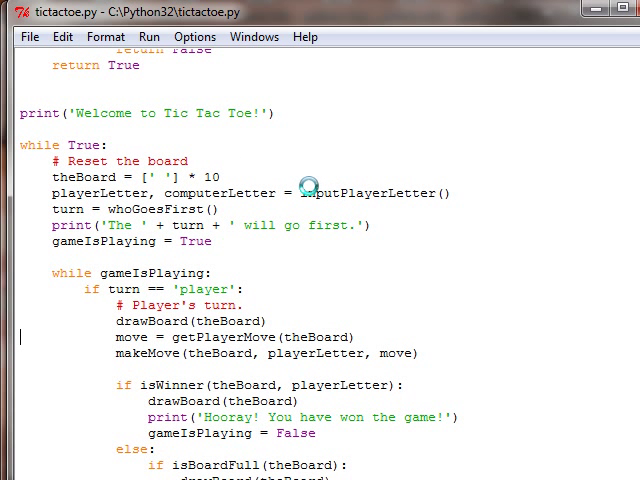
double_click(368, 192)
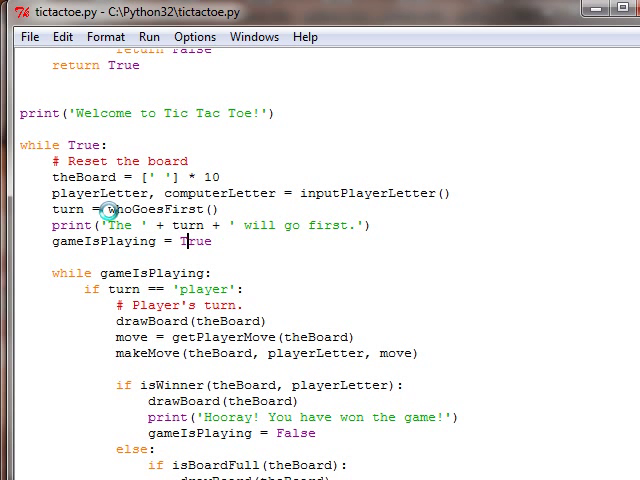
double_click(156, 208)
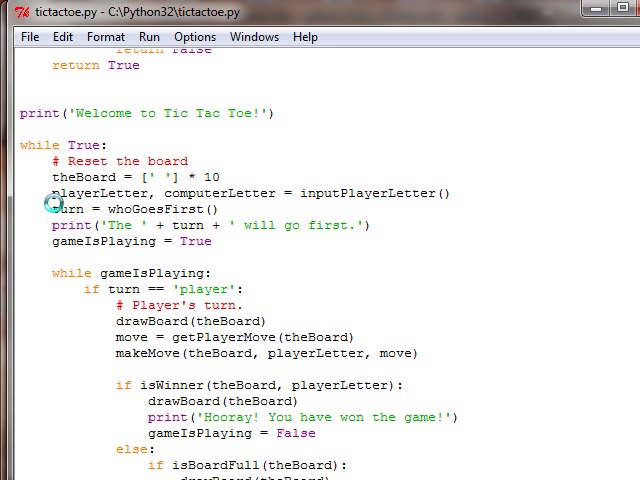
double_click(68, 208)
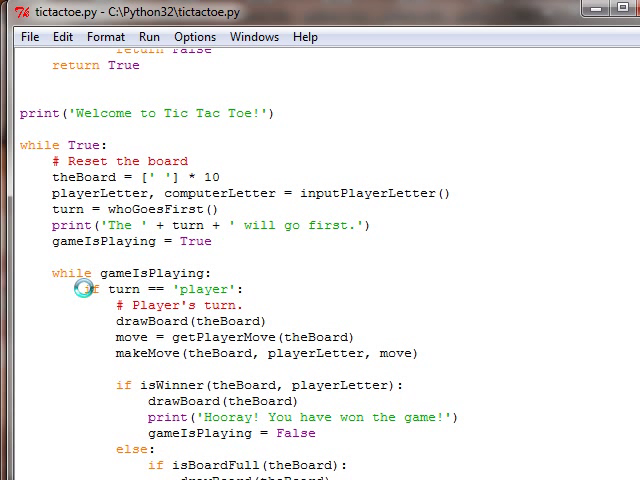
Move the editor back to the chooseRandomMoveFromList and getComputerMove definitions.
double_click(150, 272)
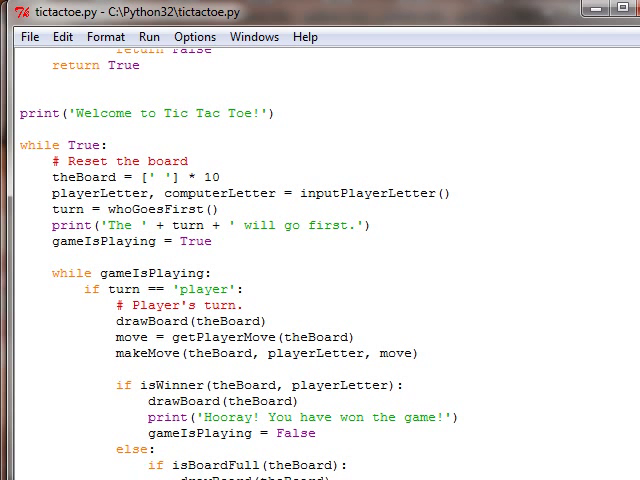
mouse_move(184, 472)
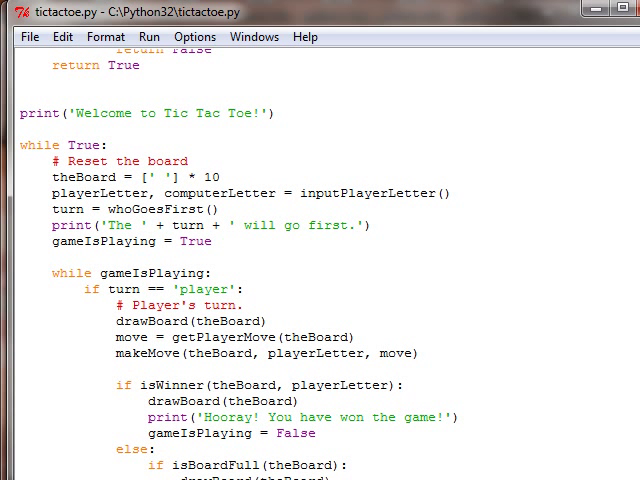
scroll(down, 3)
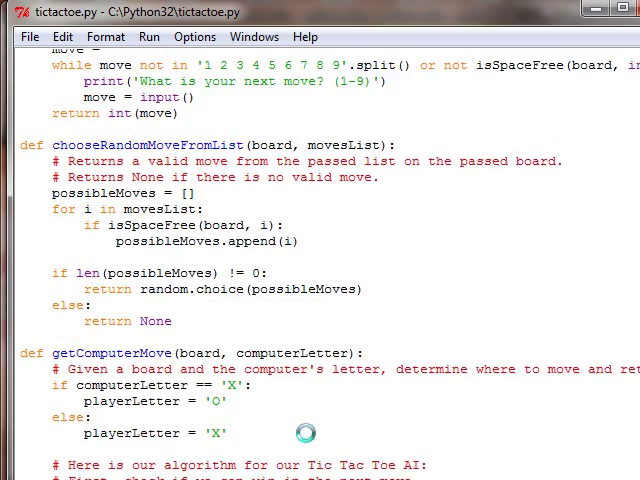
Scroll down to the if turn == 'player': branch under while gameIsPlaying.
scroll(down, 3)
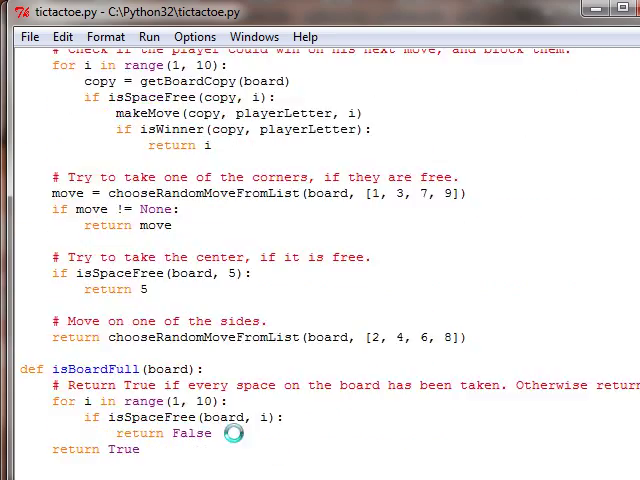
scroll(down, 3)
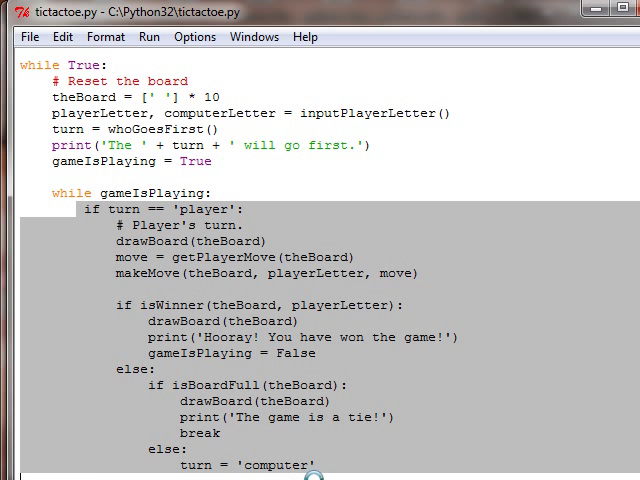
Scroll the editor to the getBoardCopy, isSpaceFree and getPlayerMove definitions.
scroll(down, 3)
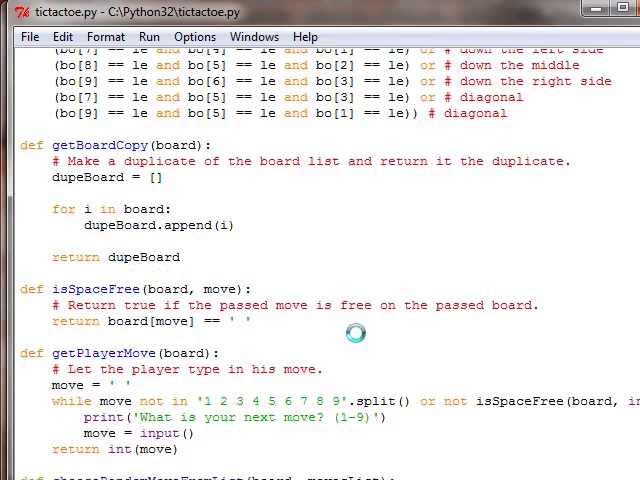
Scroll the editor down to the while gameIsPlaying: loop's player's-turn code.
scroll(down, 3)
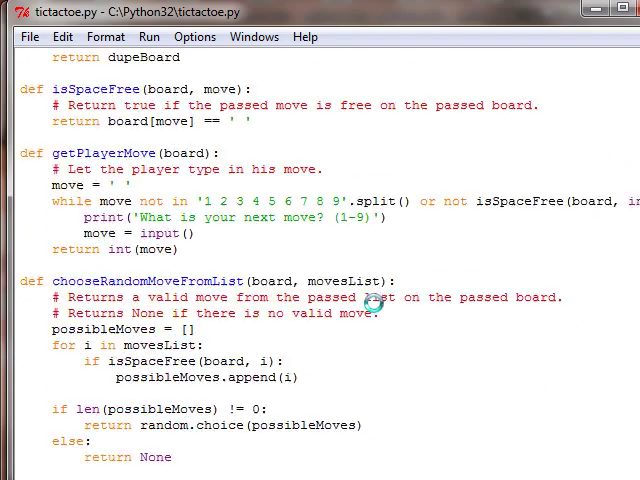
scroll(down, 3)
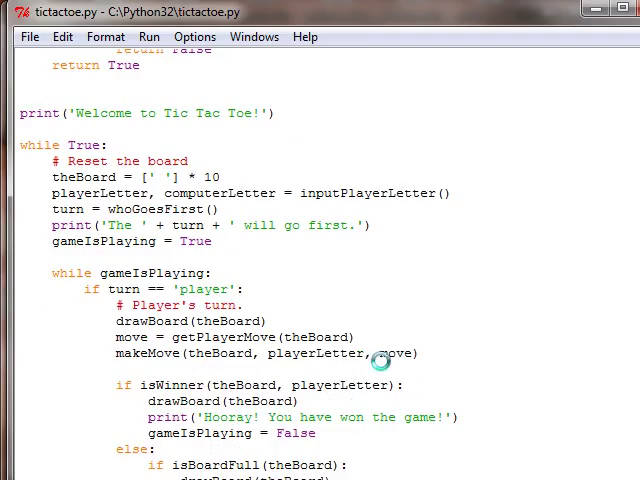
mouse_move(160, 272)
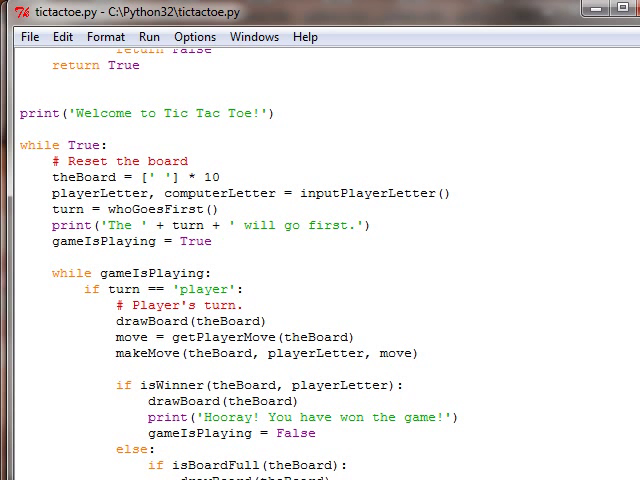
scroll(down, 3)
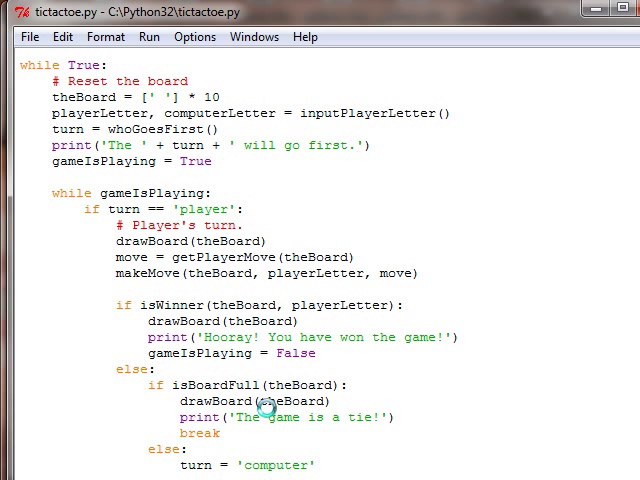
scroll(down, 3)
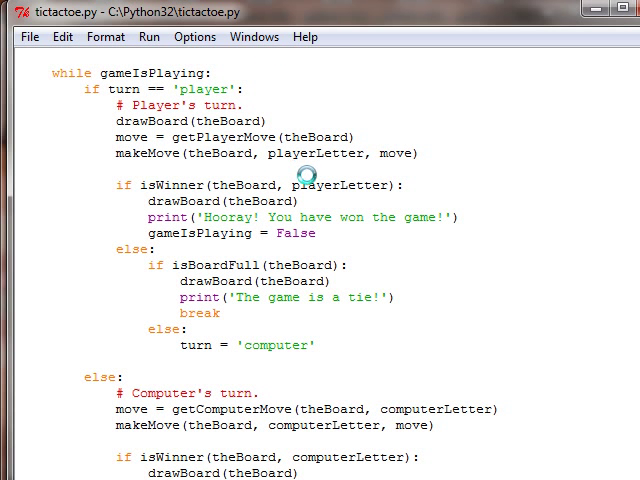
Scroll down through the computer's-turn branch to the if not playAgain(): break exit.
scroll(down, 3)
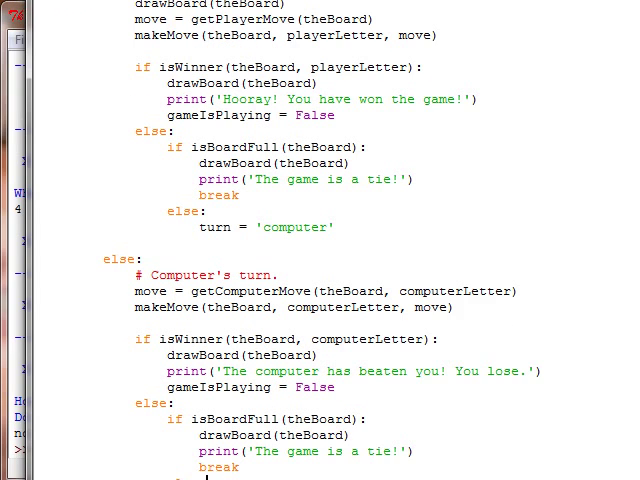
scroll(down, 3)
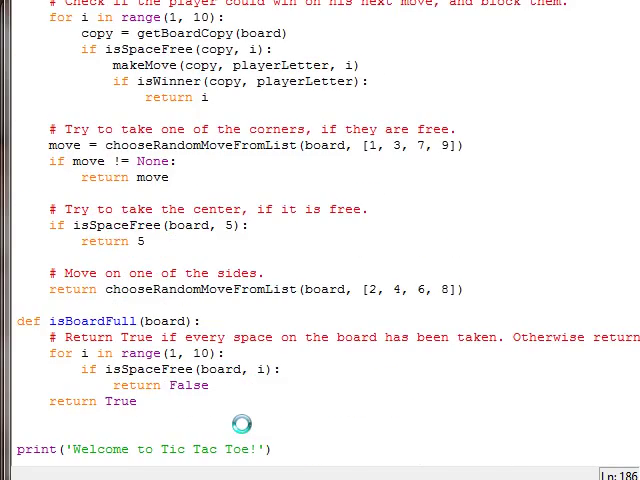
scroll(down, 3)
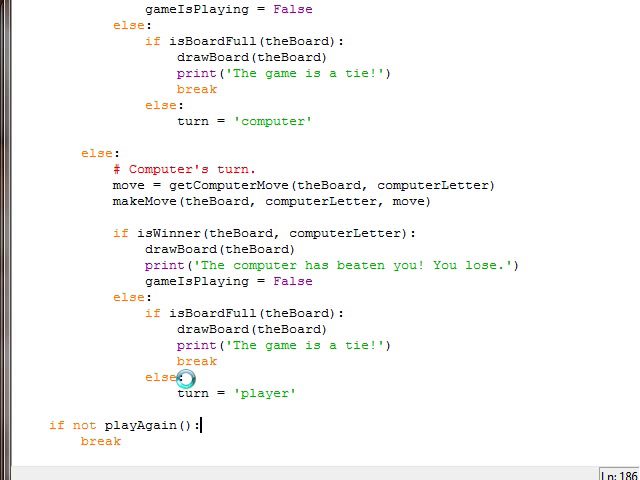
mouse_move(204, 250)
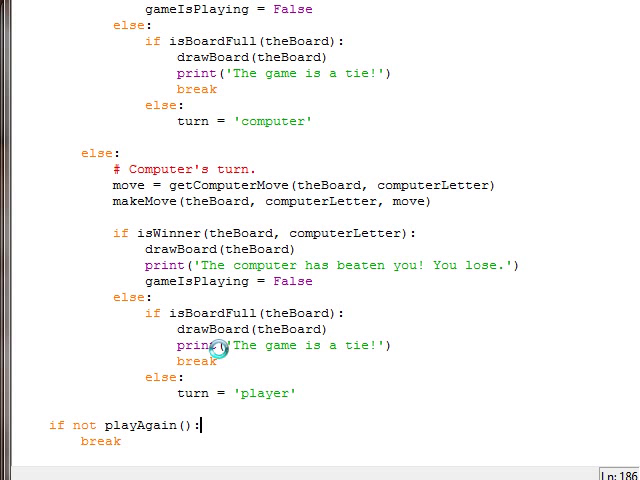
mouse_move(218, 344)
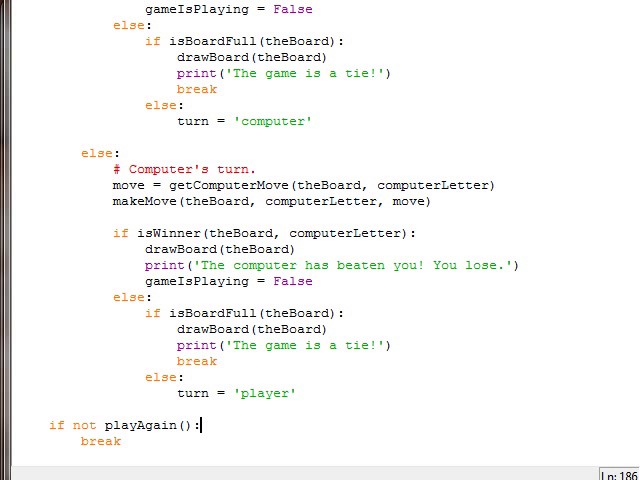